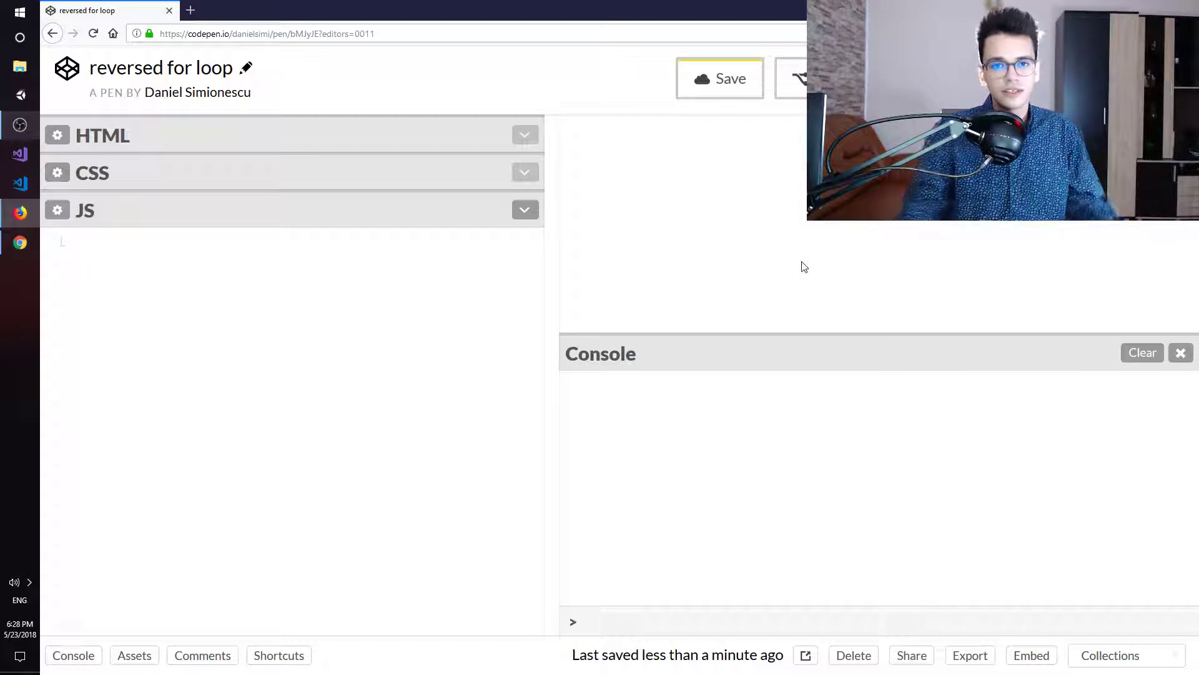
text(var cars =)
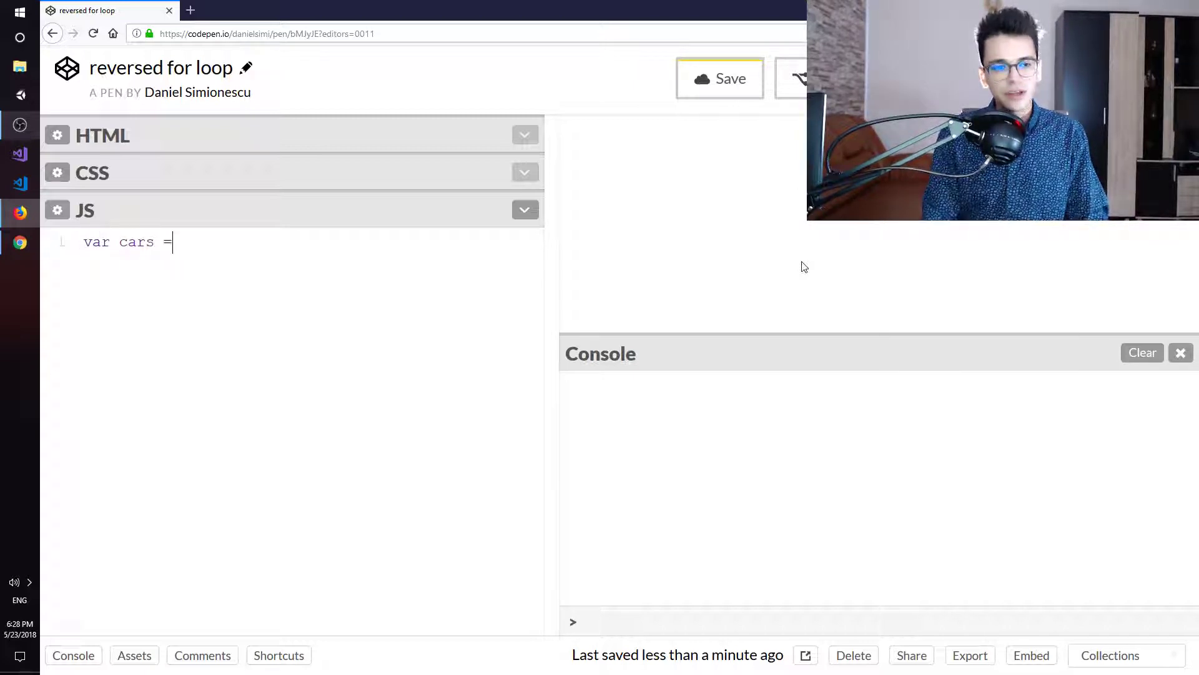
text(['A'])
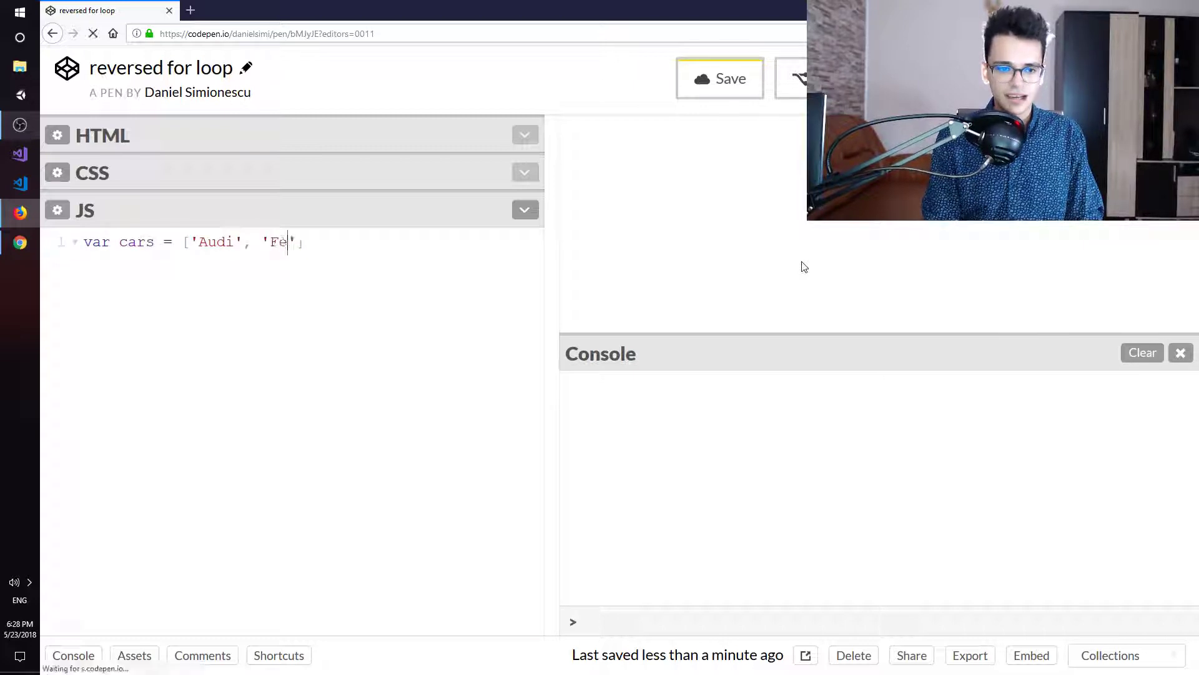
text(rrari', '')
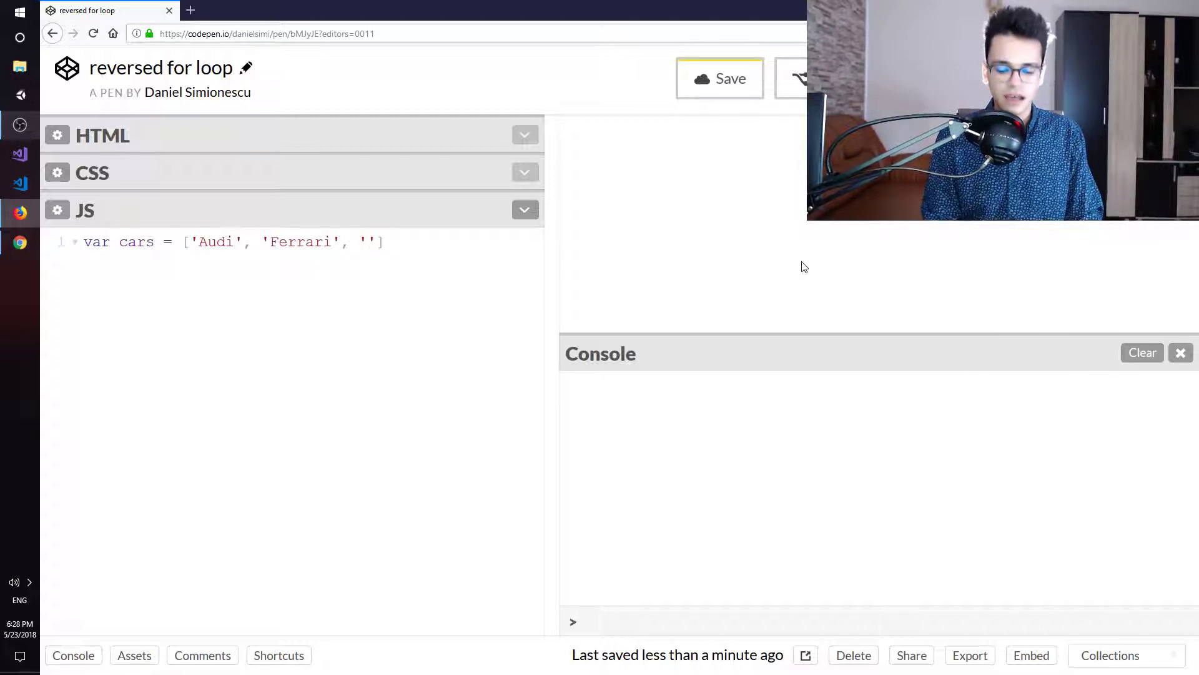
text(Tesla)
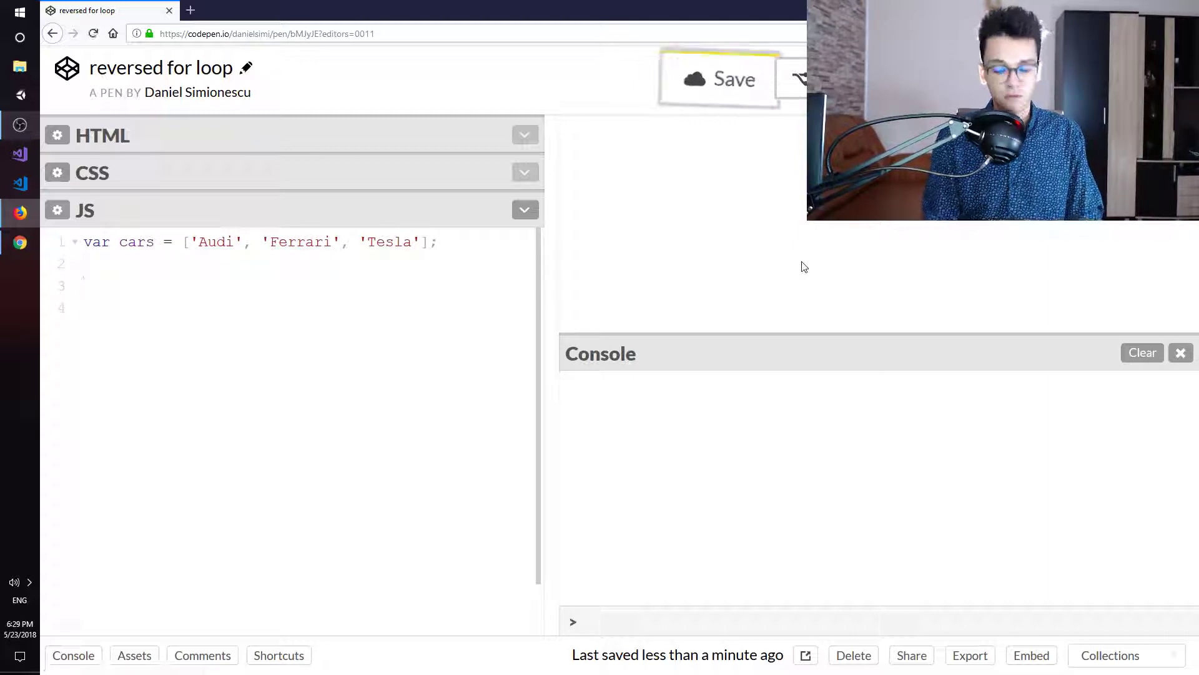
text(for(l)
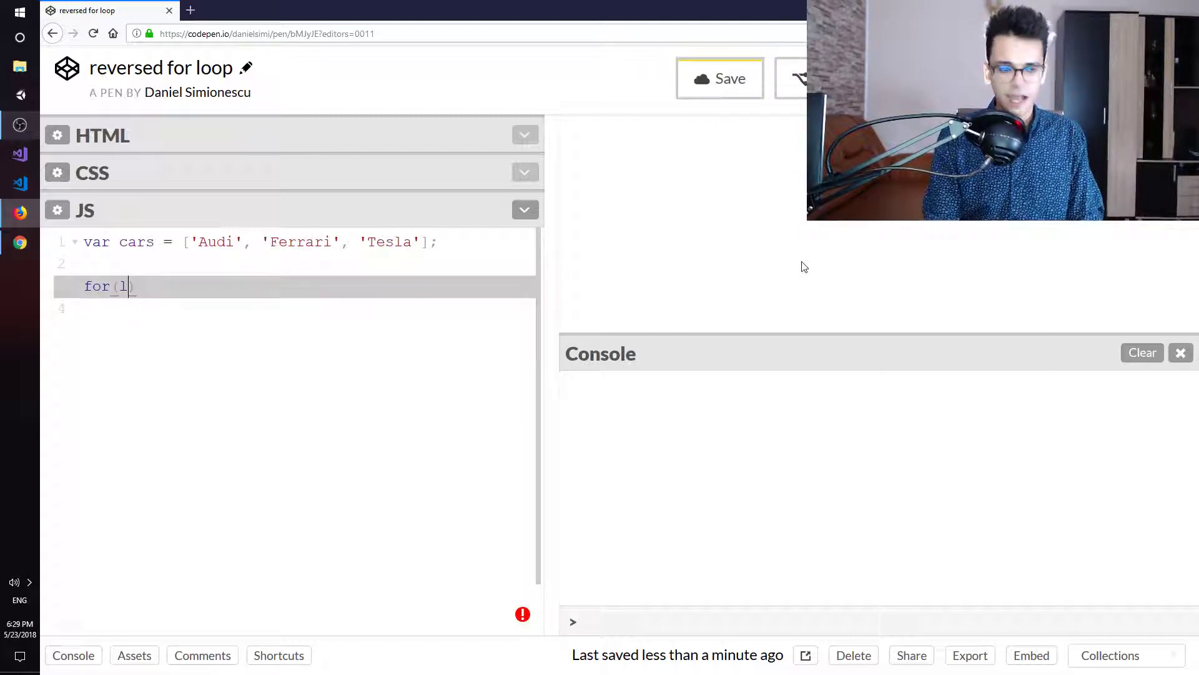
text(let i =)
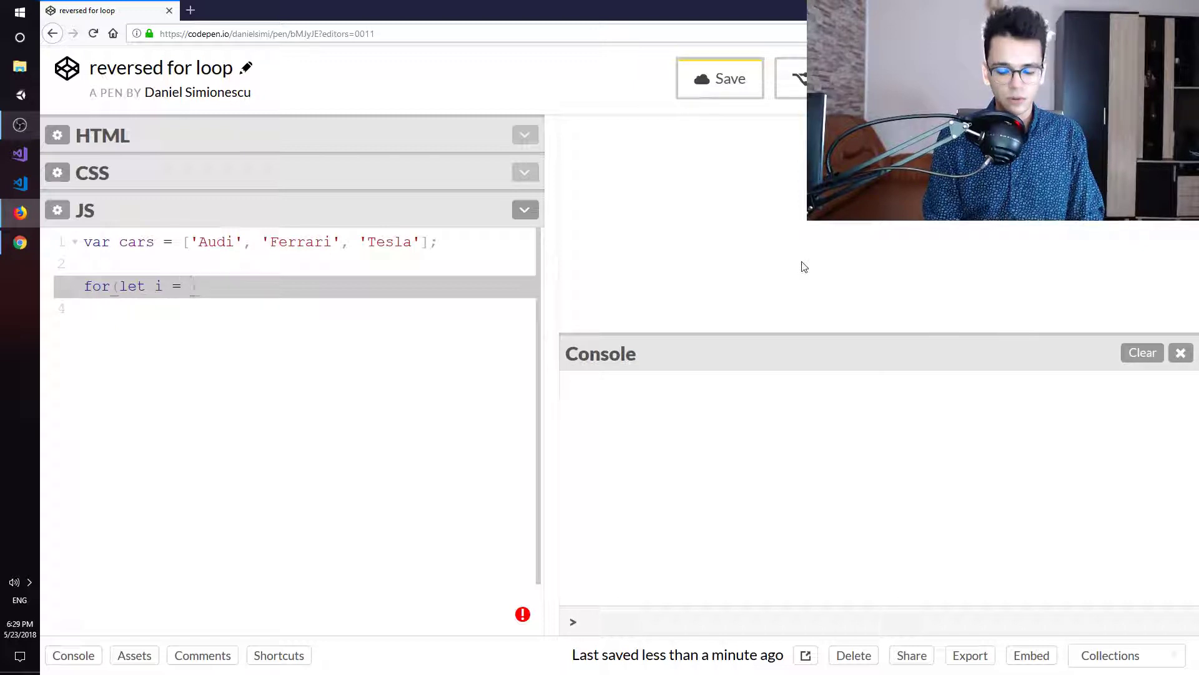
text(cars.length - 1; i >)
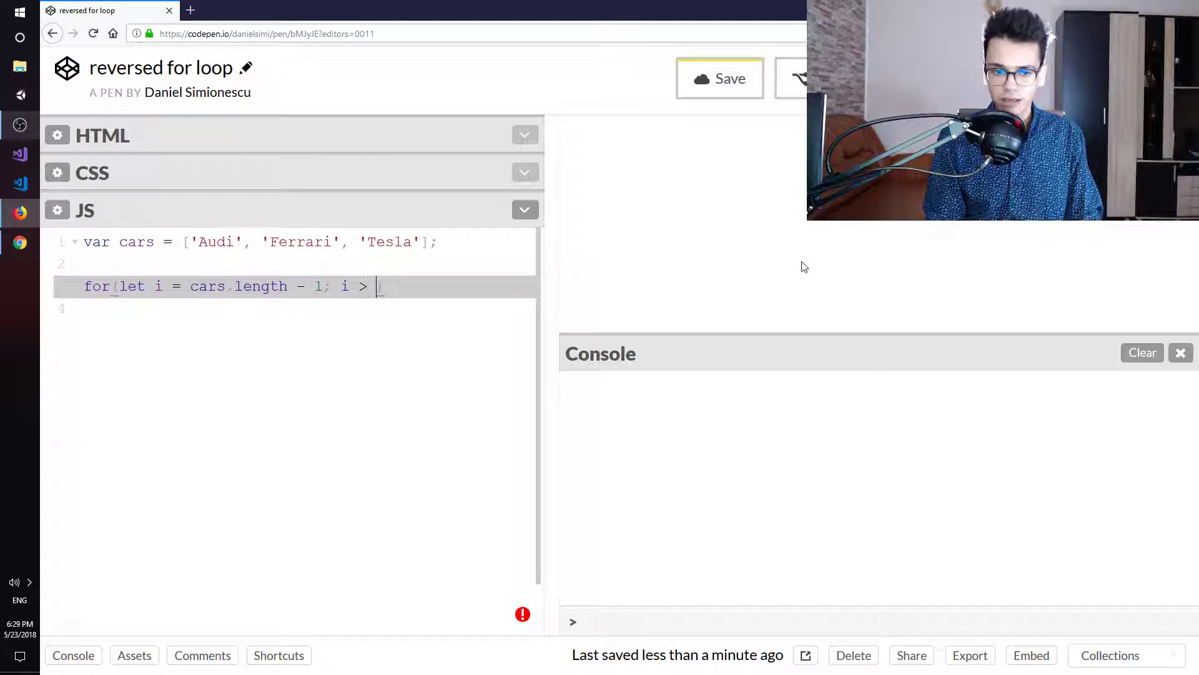
text(= 0))
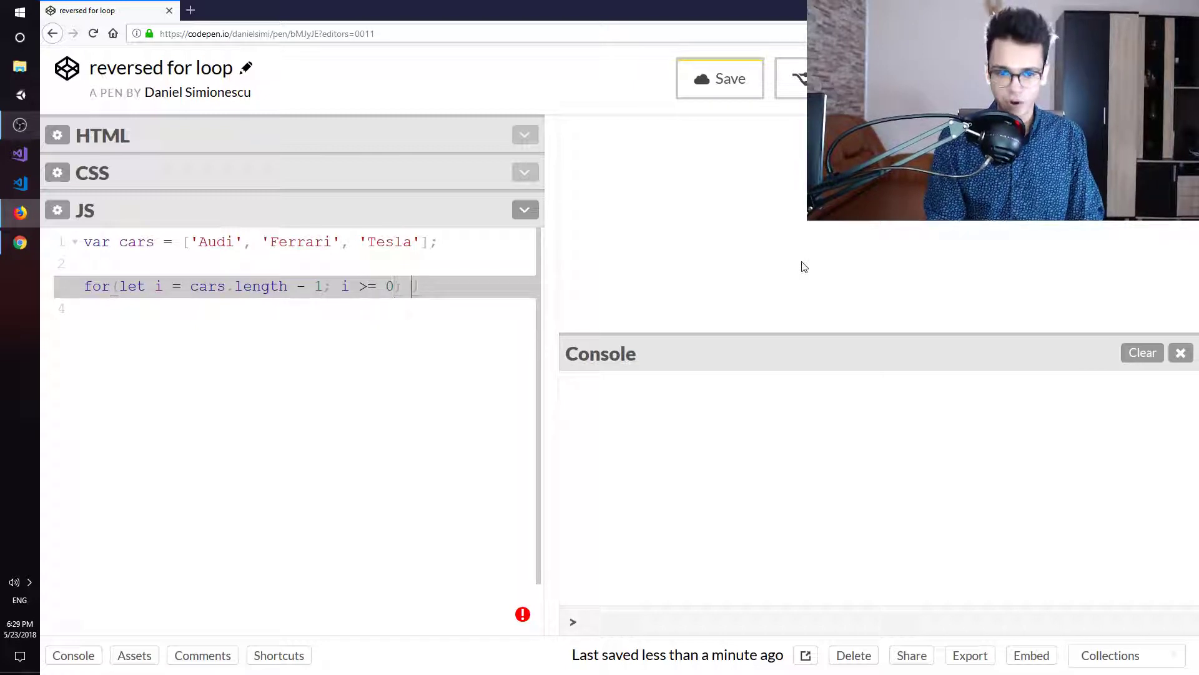
text(i-)
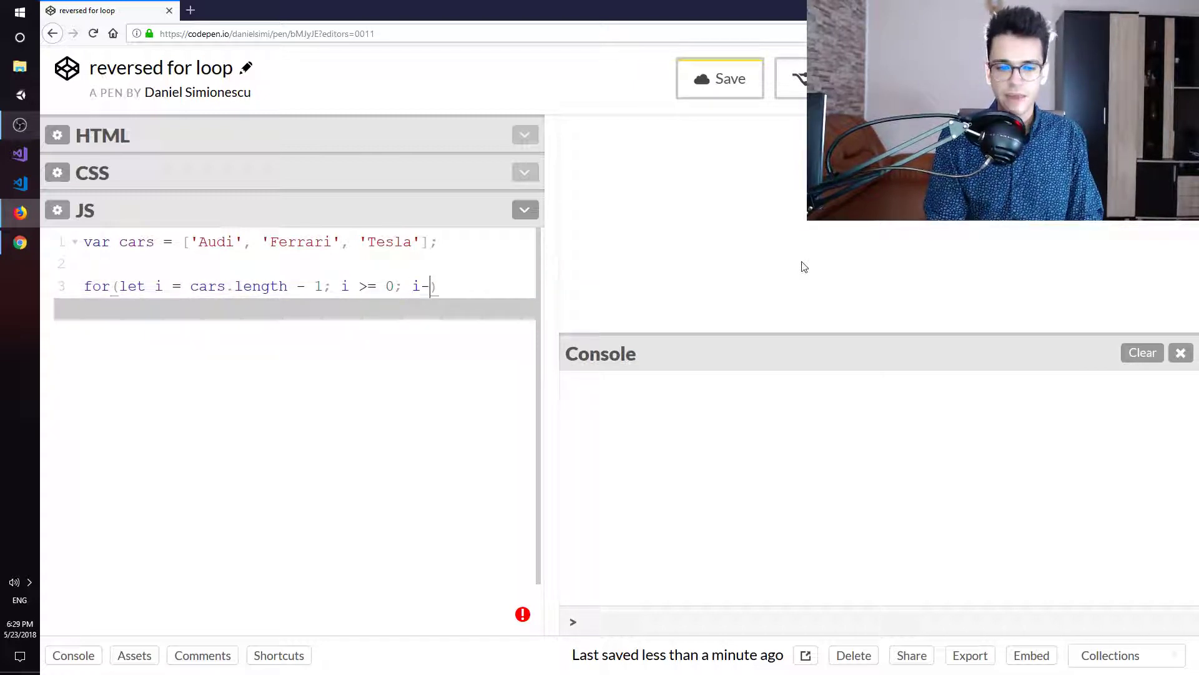
text(-)))
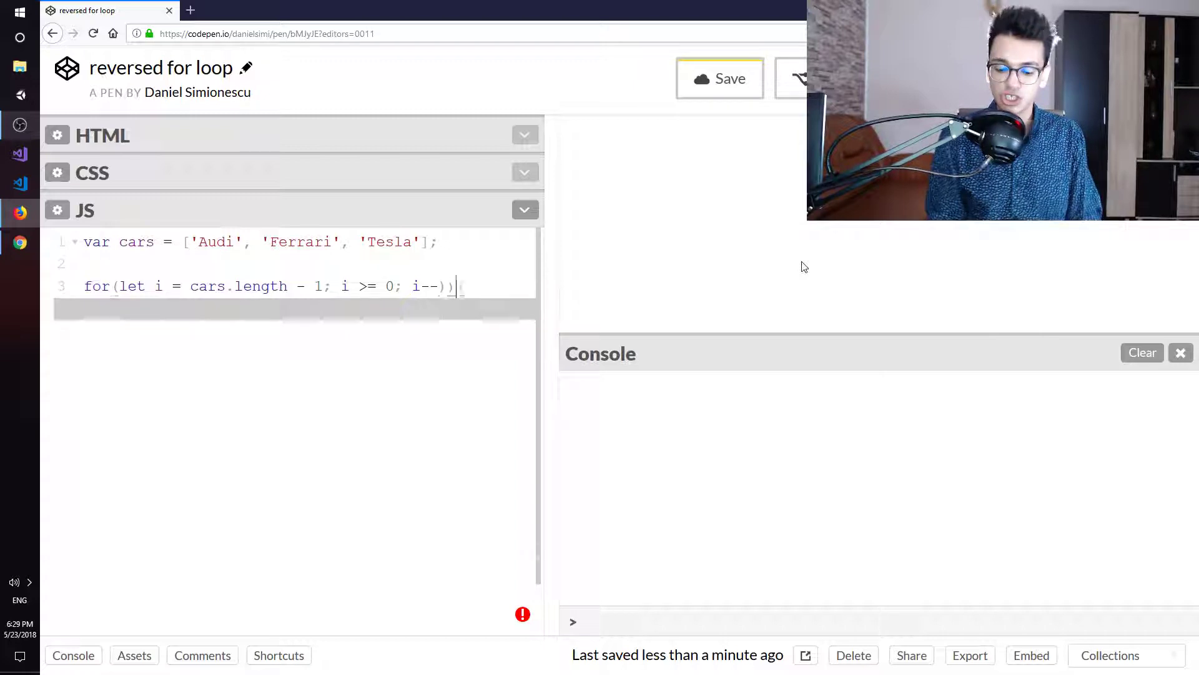
text({)
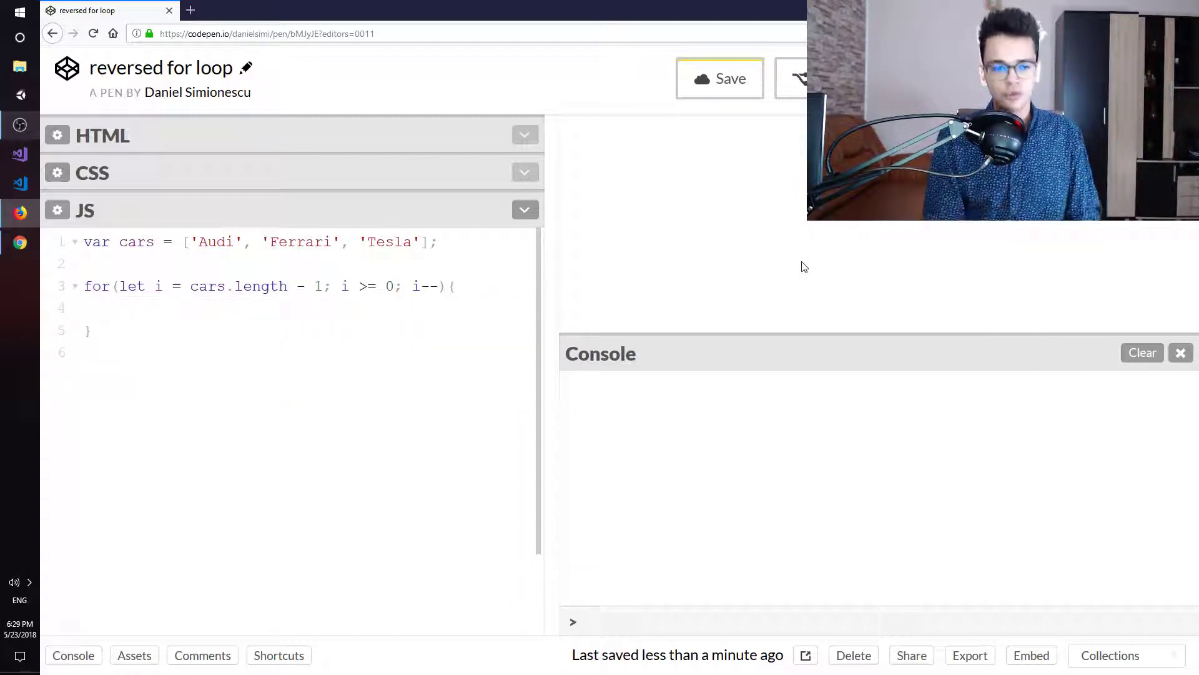
text(const)
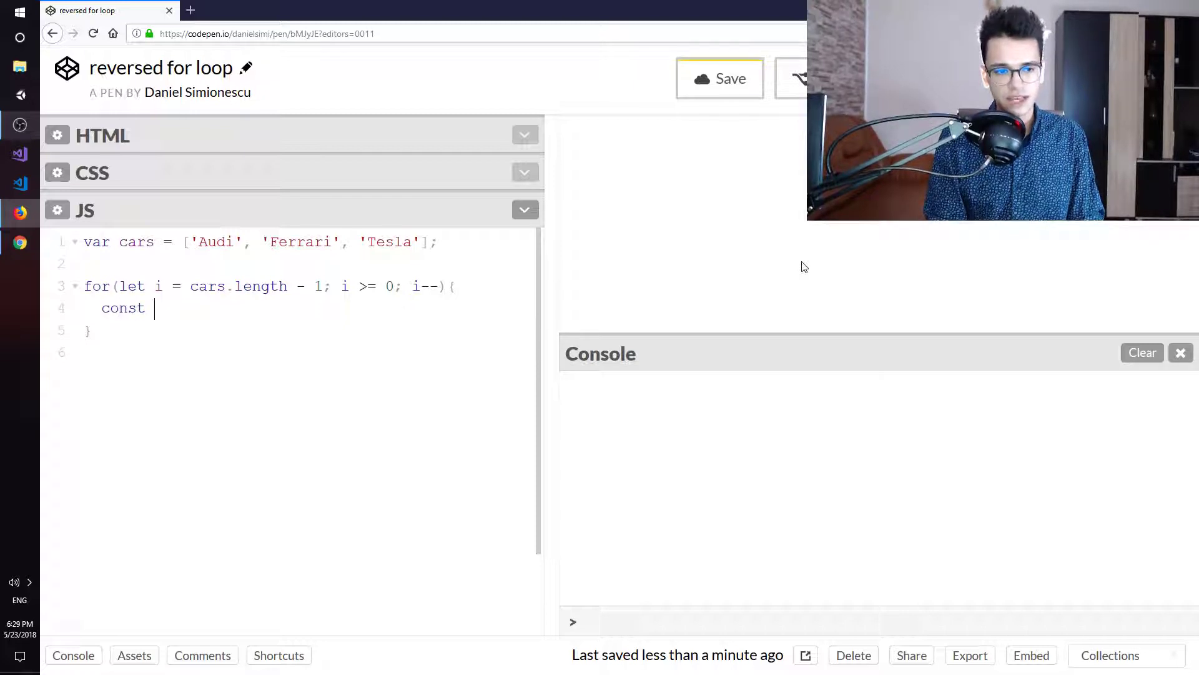
text(car =)
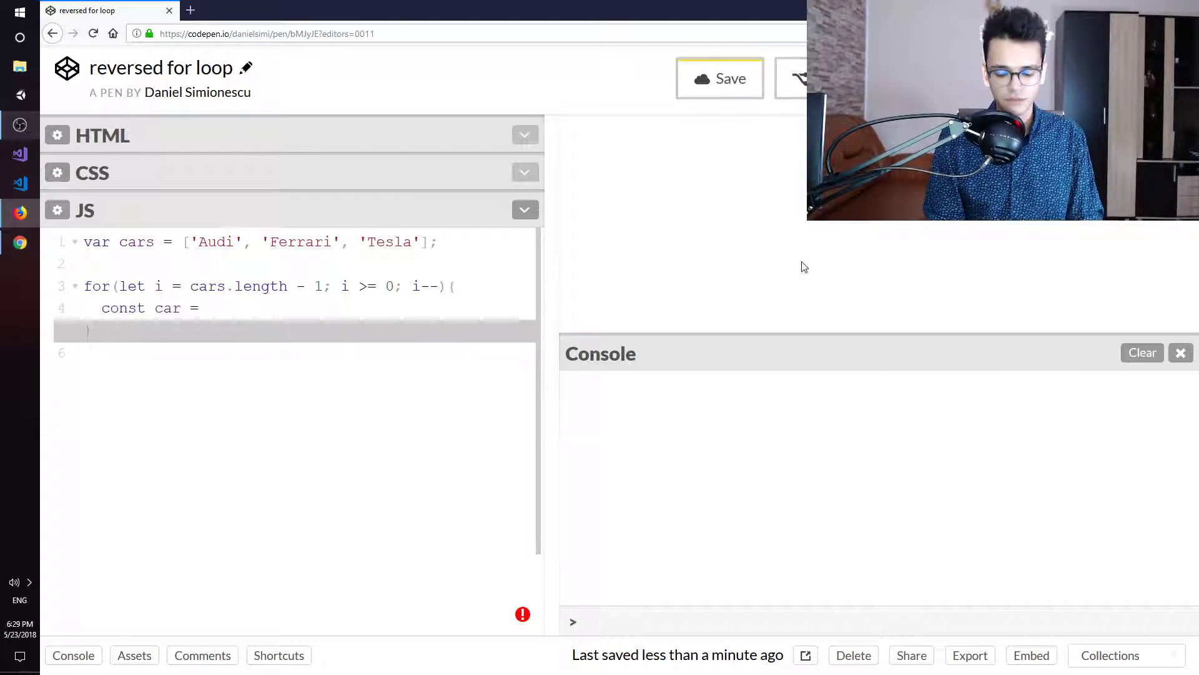
text(cars[i];)
text(console.log(car);)
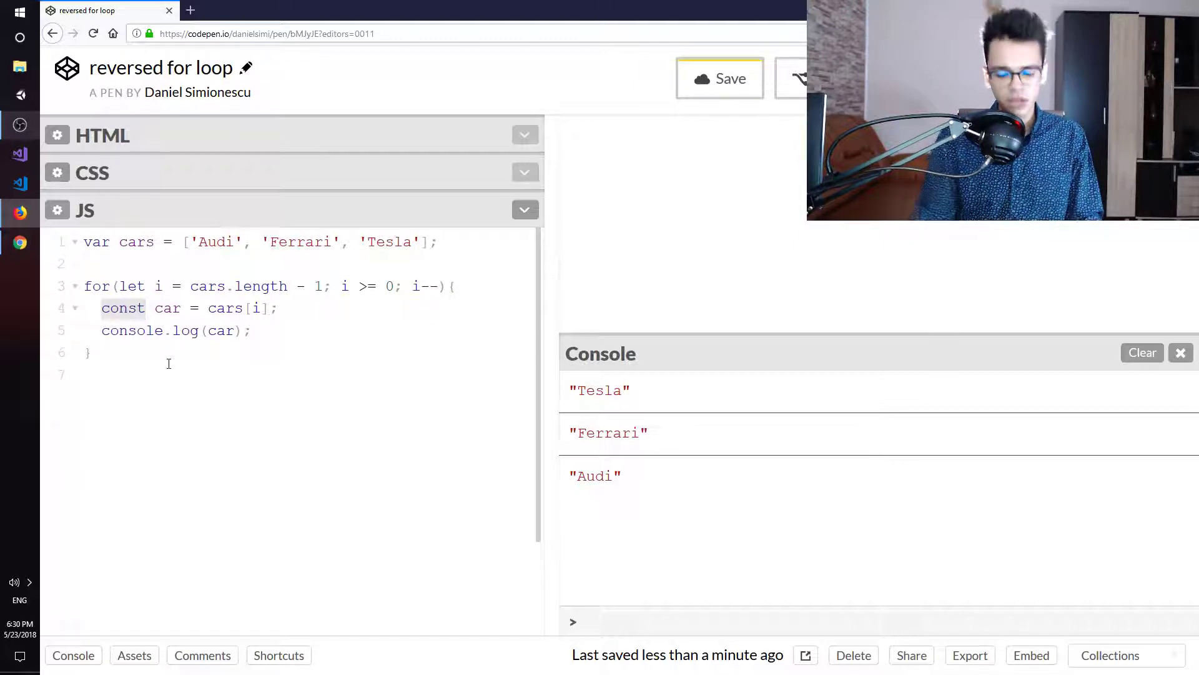
text(let)
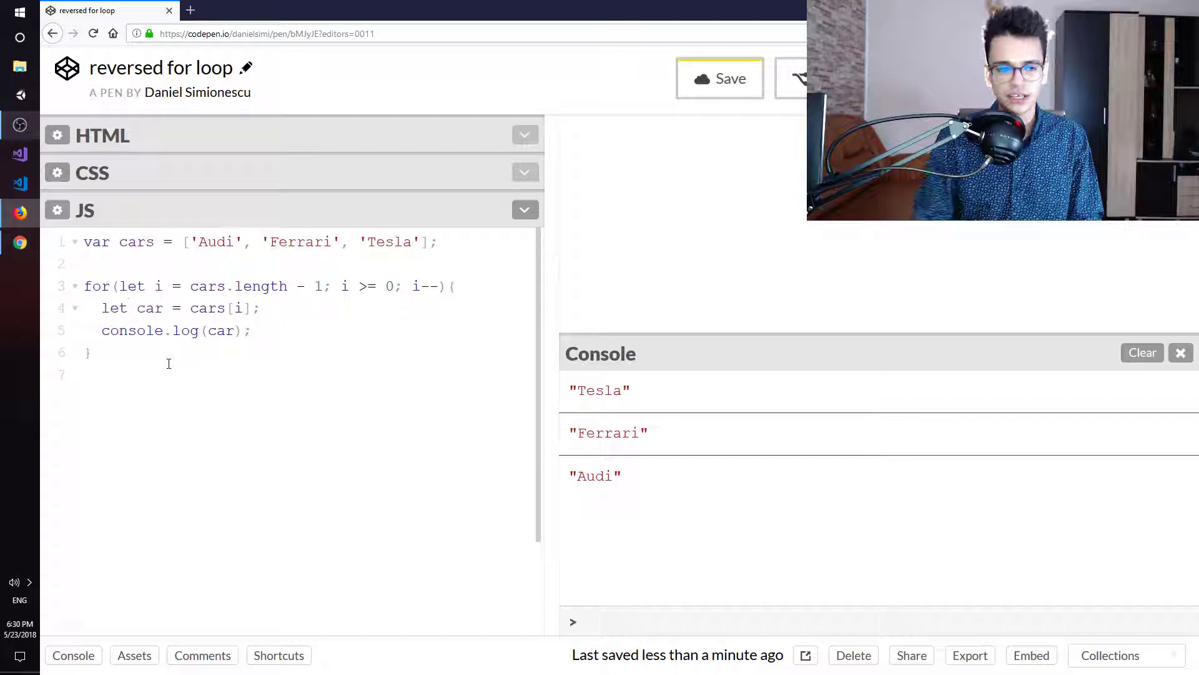